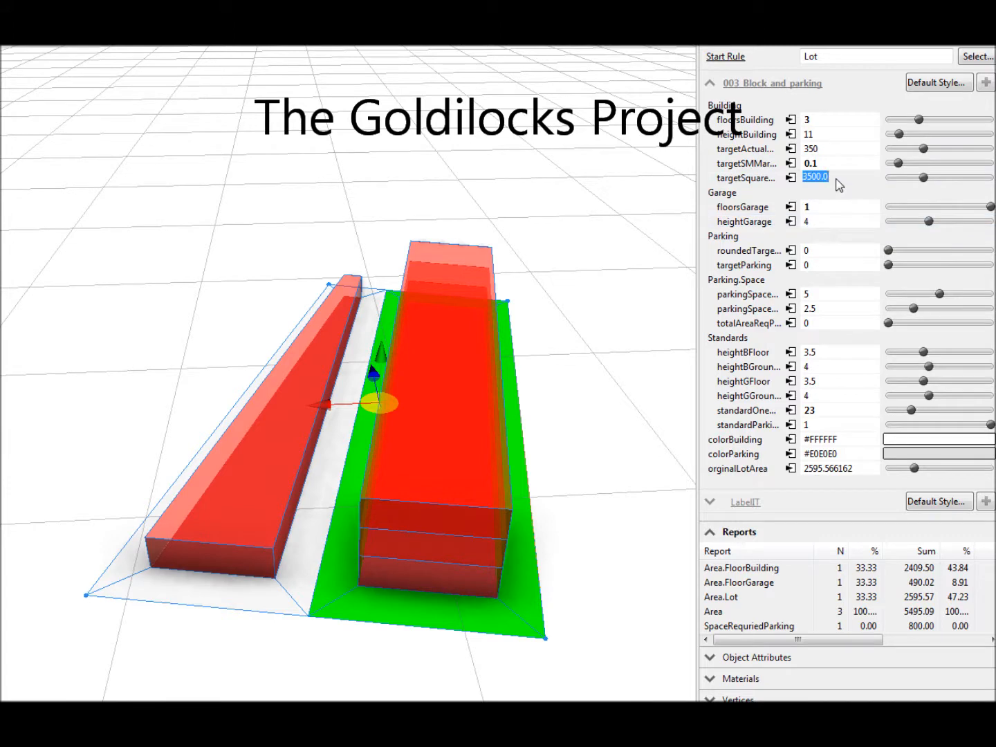
# - Enter a new targetSquare value for the Lot rule in the Inspector
pyautogui.write('3000')
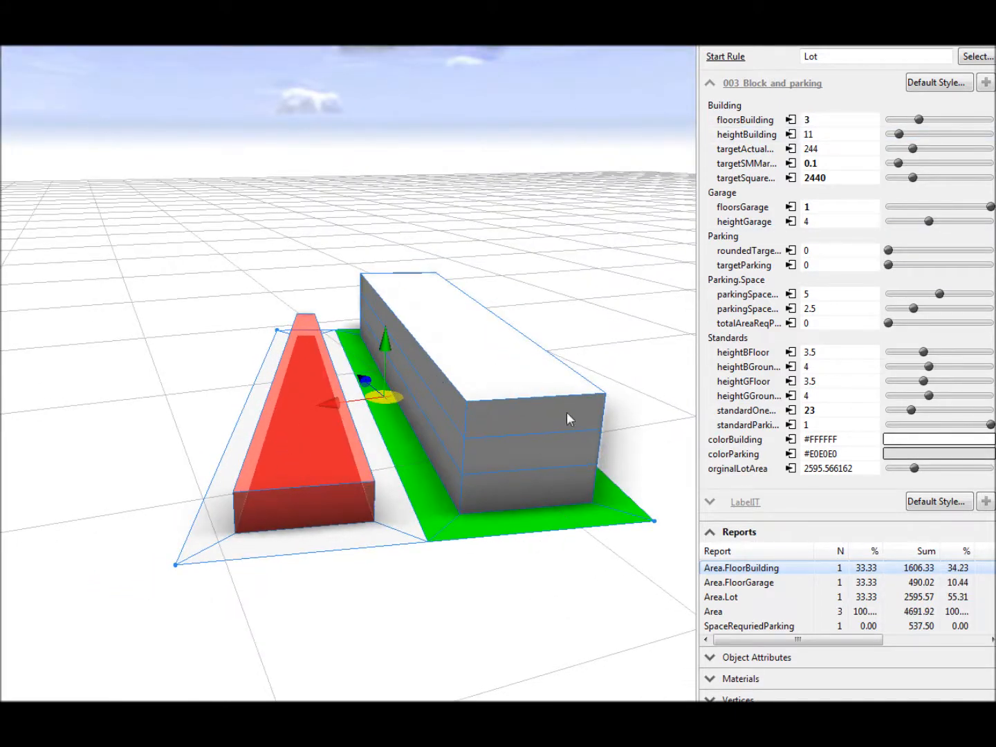
# - Edit the parking standard value and give the garage two floors at height 7.5
pyautogui.doubleClick(809, 410)
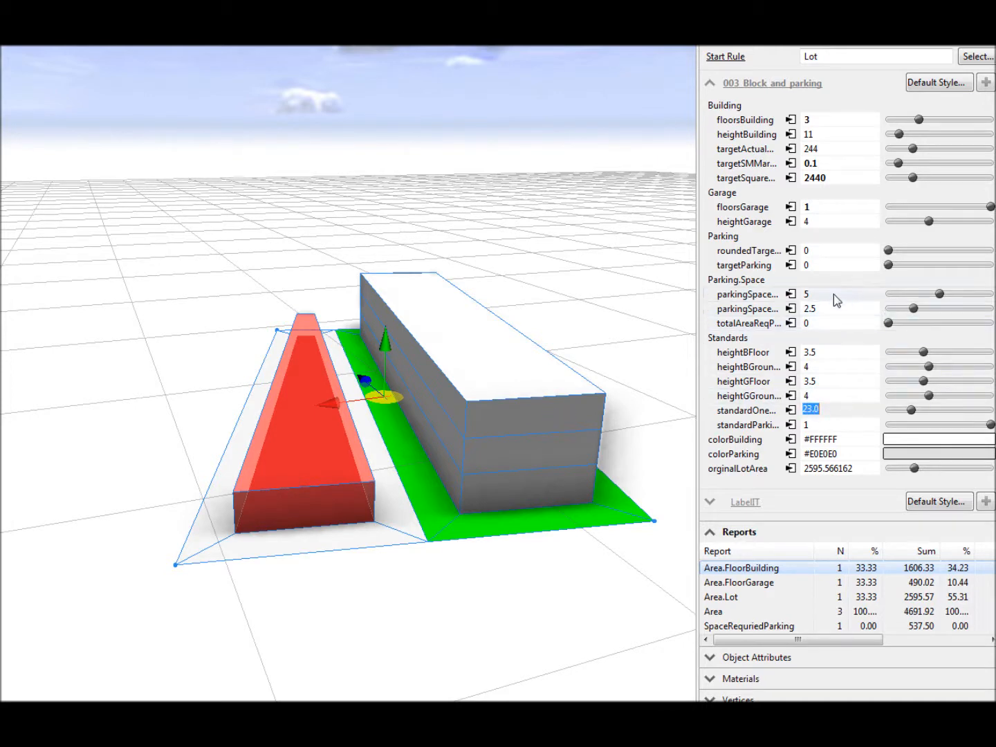
pyautogui.click(837, 207)
pyautogui.write('2')
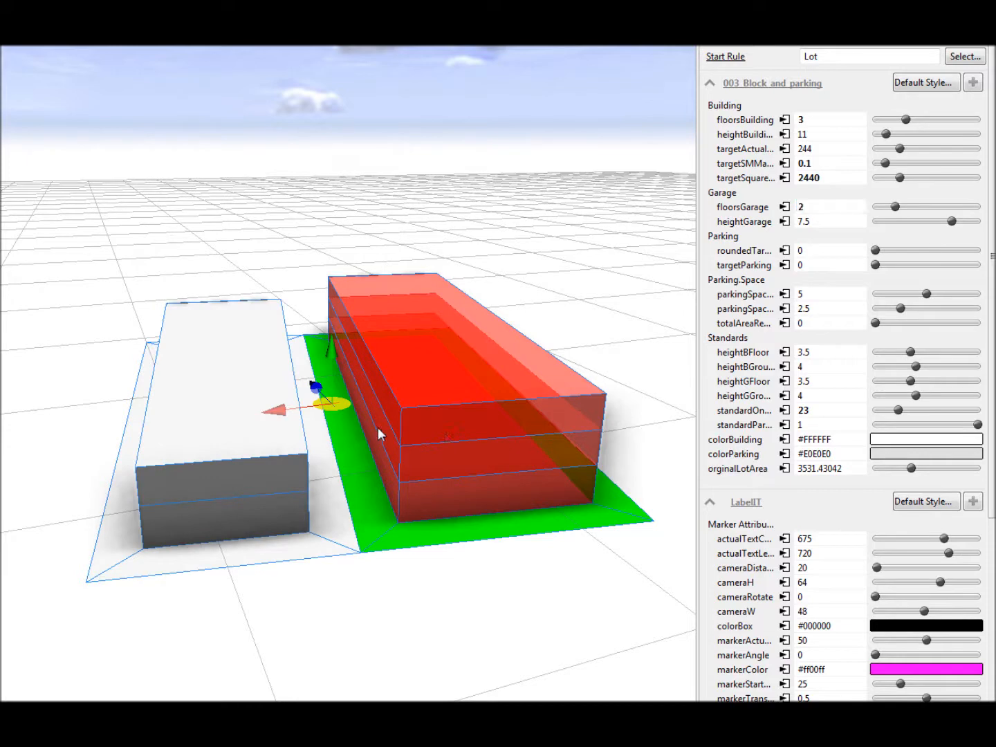
# - Set targetSquare to 3500 and collapse LabelIT to view the floor-area reports
pyautogui.doubleClick(809, 177)
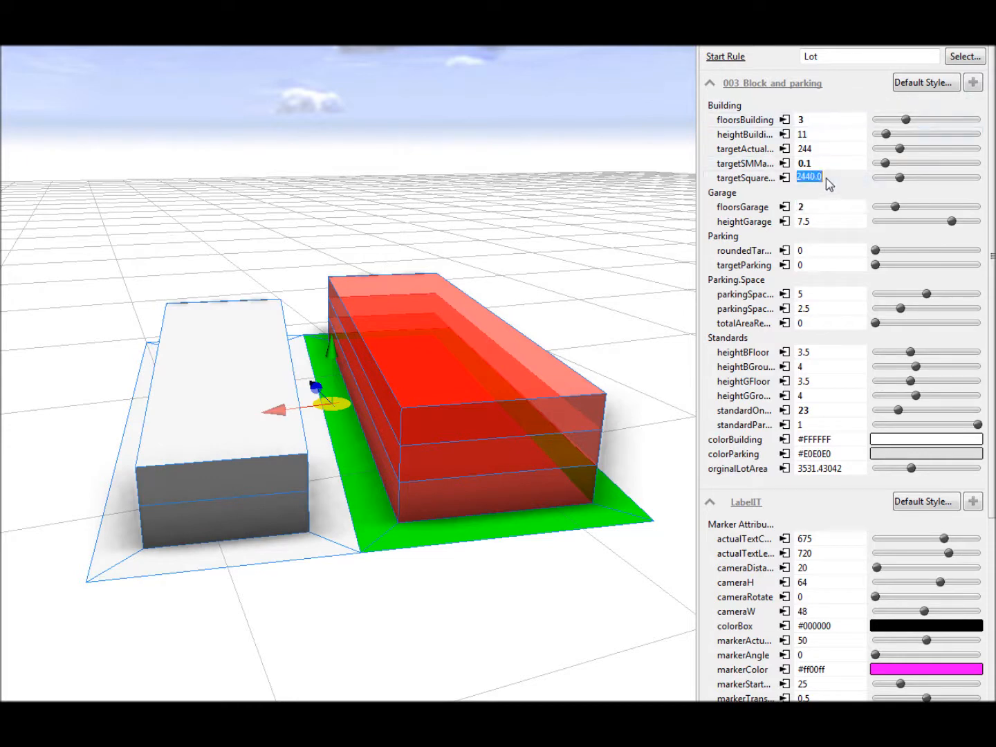
pyautogui.click(709, 502)
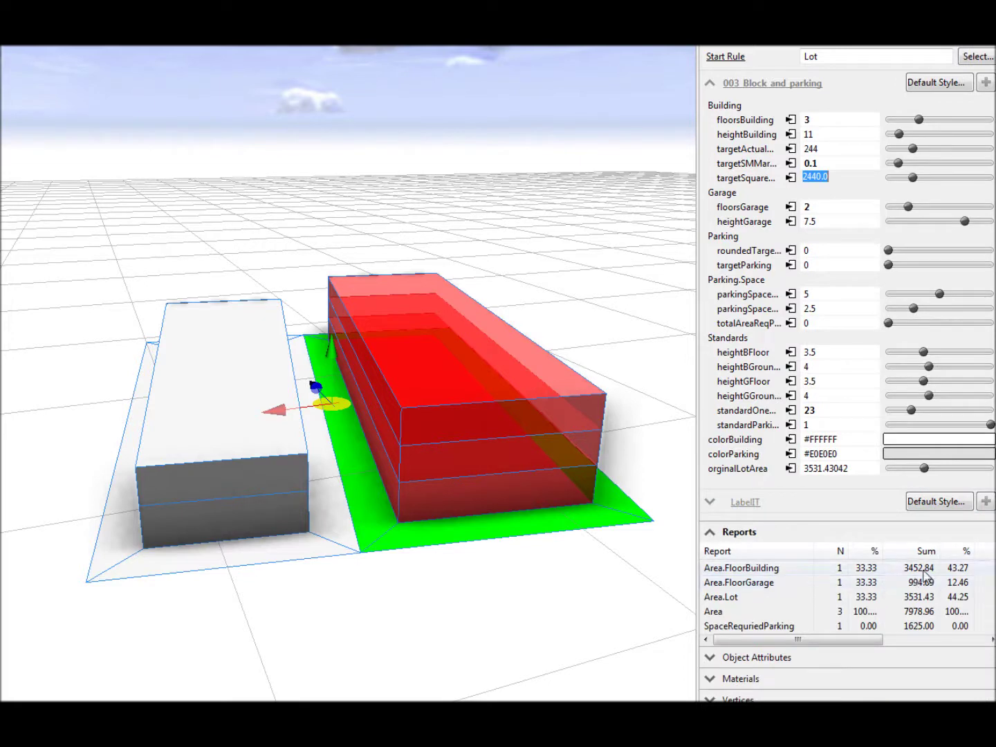
pyautogui.moveTo(835, 182)
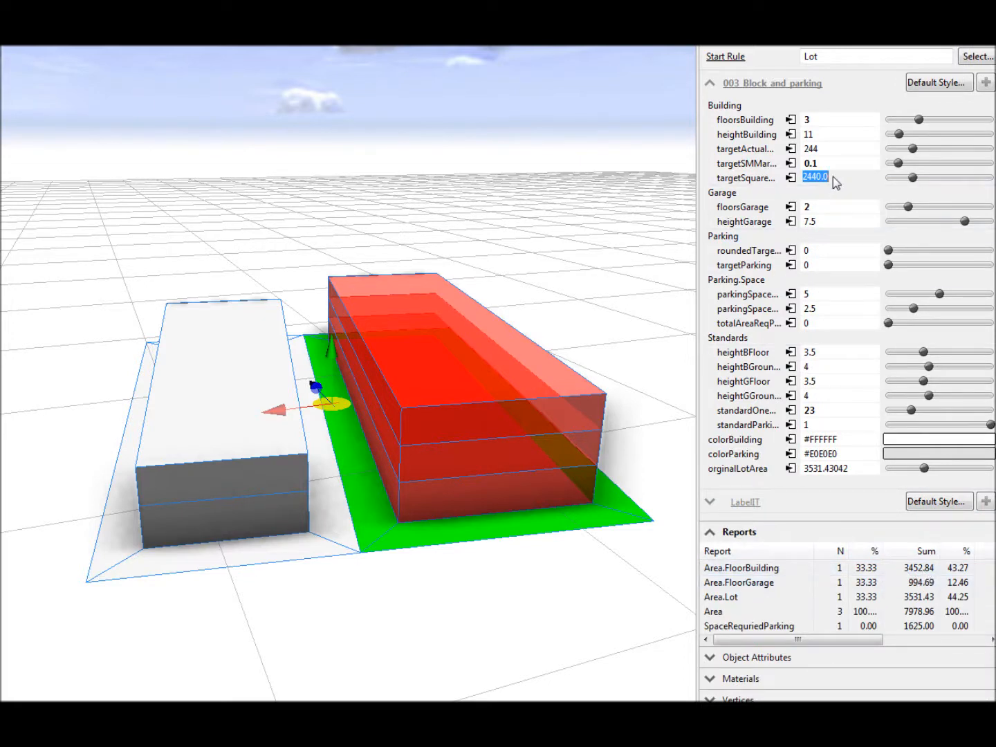
pyautogui.write('3500')
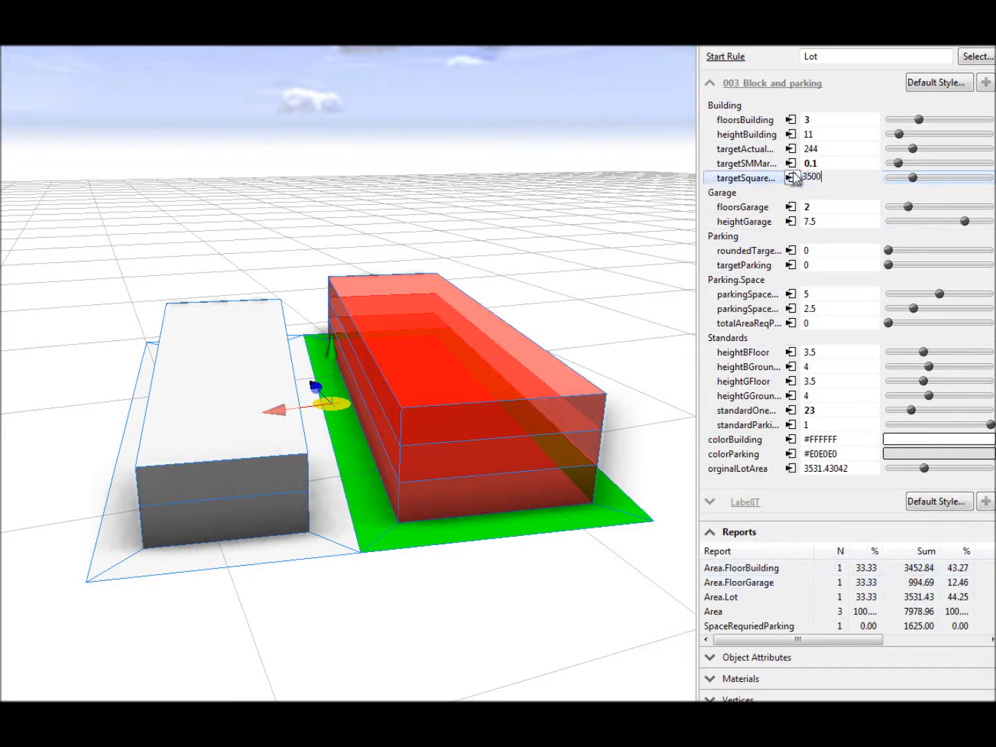